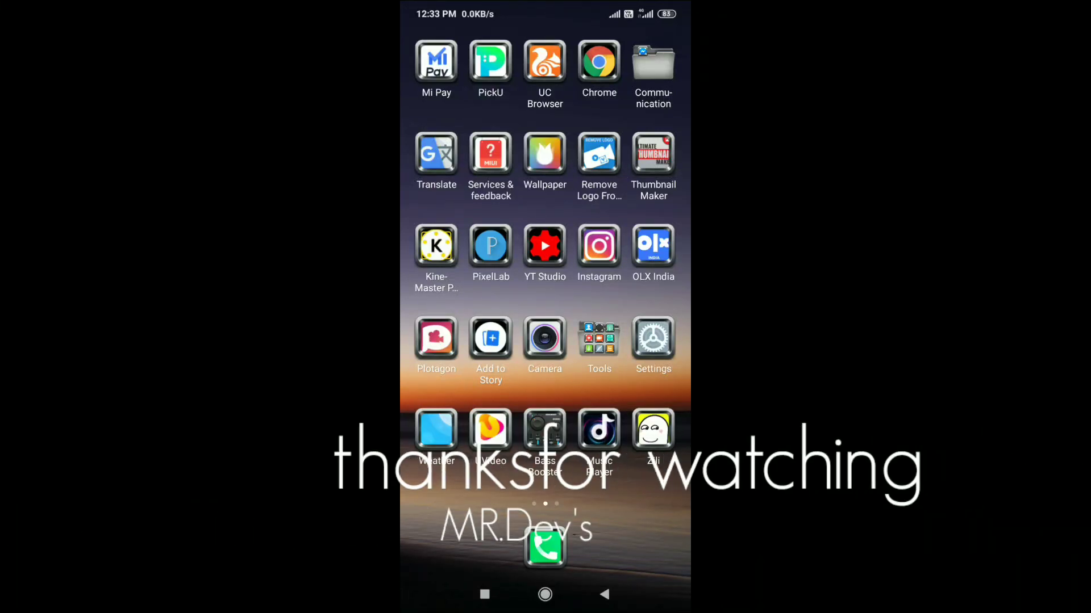
Leave WhatsApp for the home screen and search 'pi' to find PixelLab
left_click(544, 549)
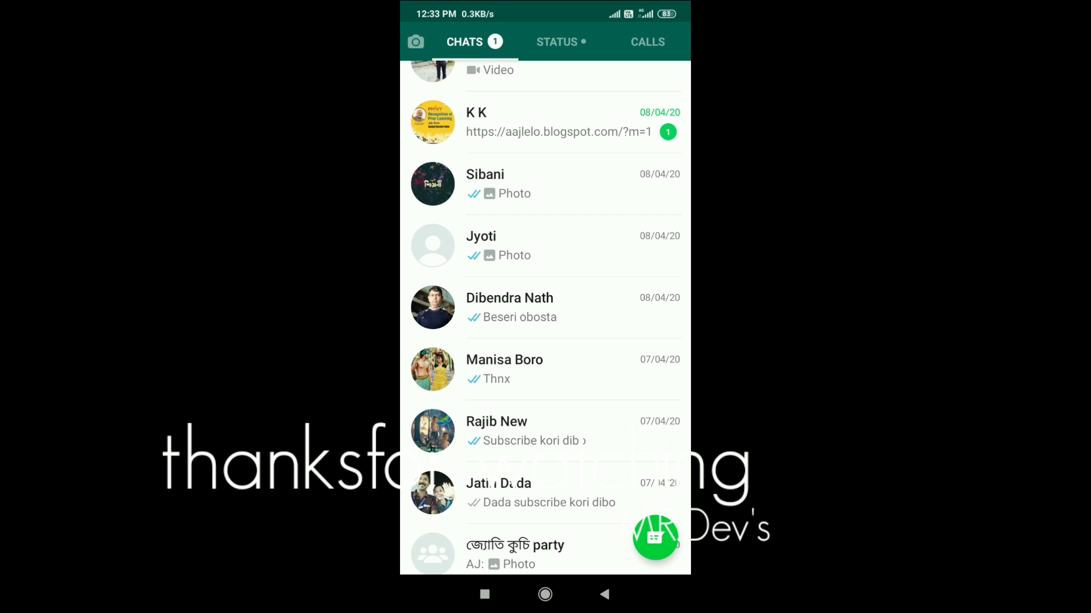
left_click(432, 182)
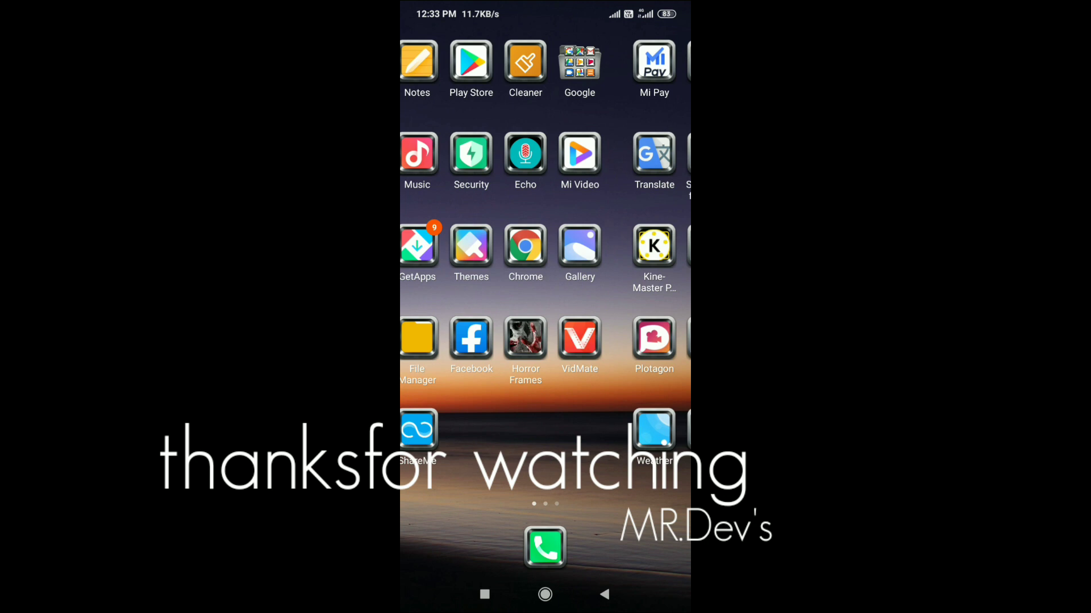
type("pi")
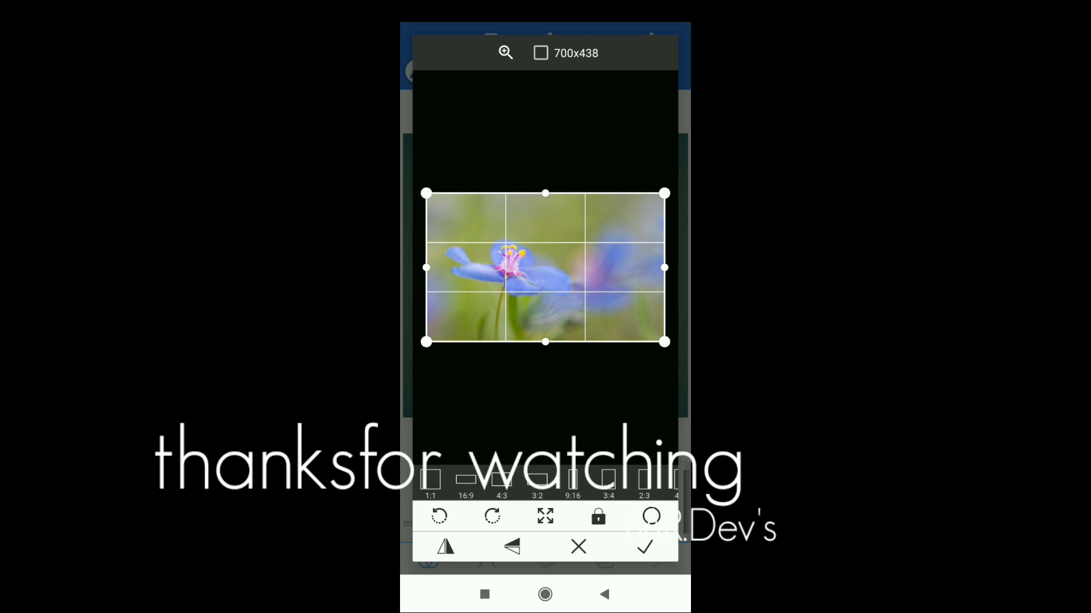
Accept the flower photo crop and begin editing the New Text placeholder
left_click(643, 546)
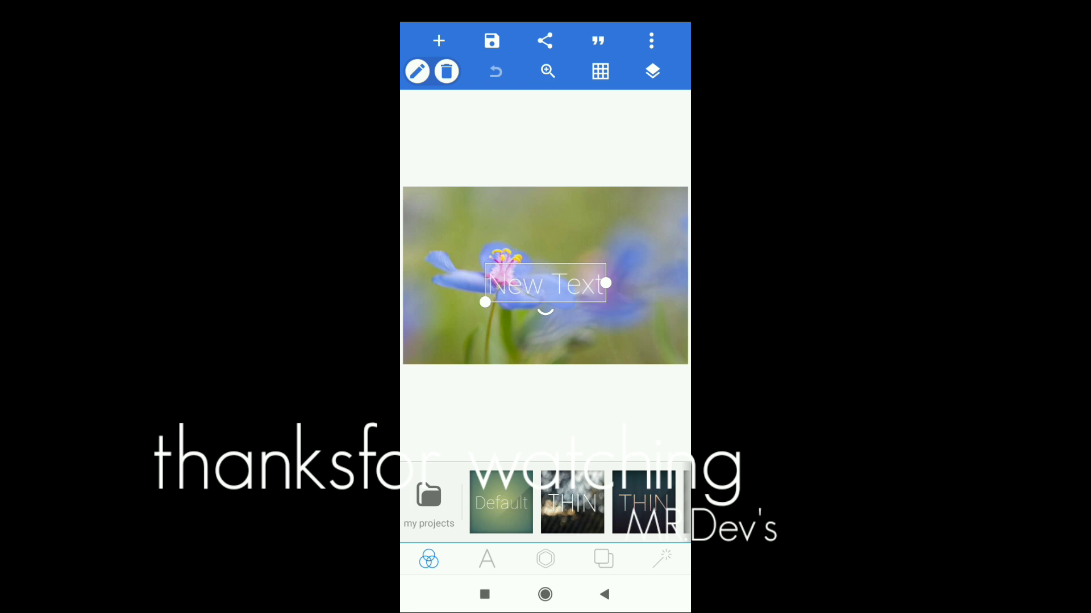
left_click(417, 70)
type("প্রিয়ংকা")
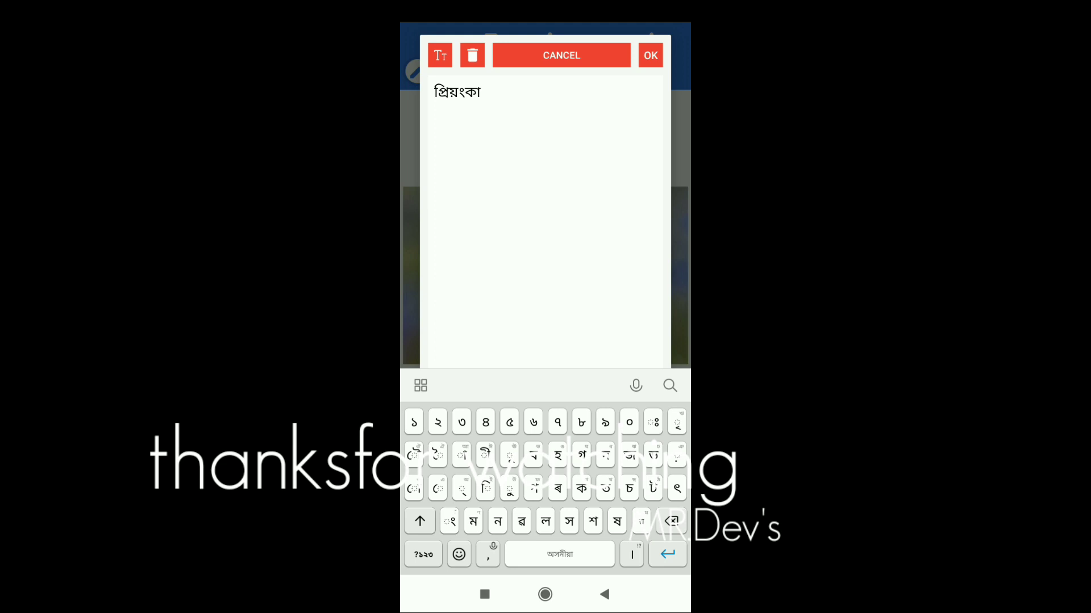
Confirm the Bengali name প্রিয়ংকা as the text layer's content
left_click(649, 54)
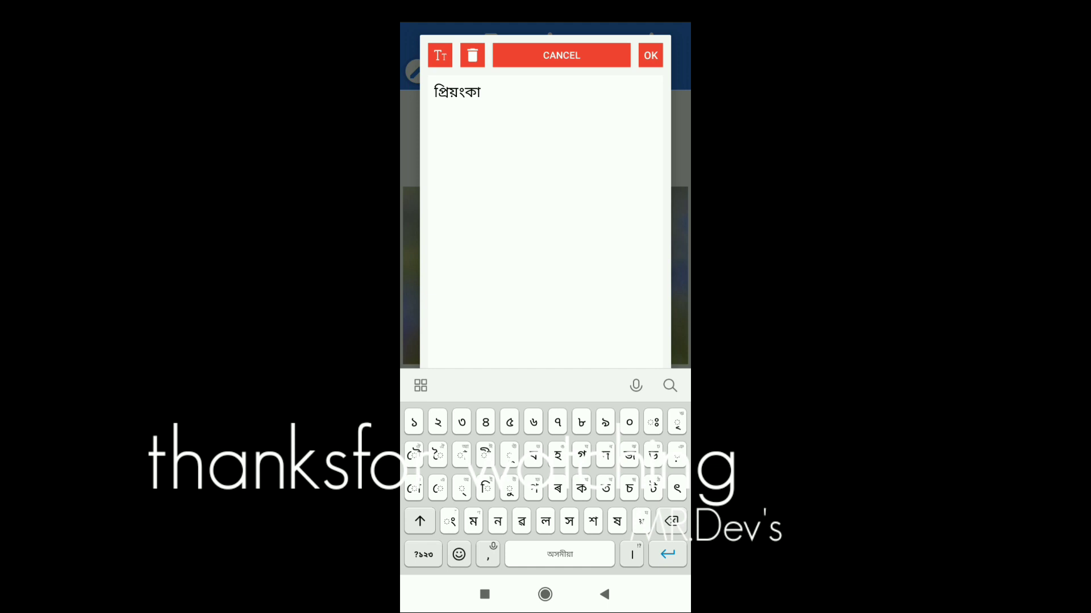
left_click(649, 54)
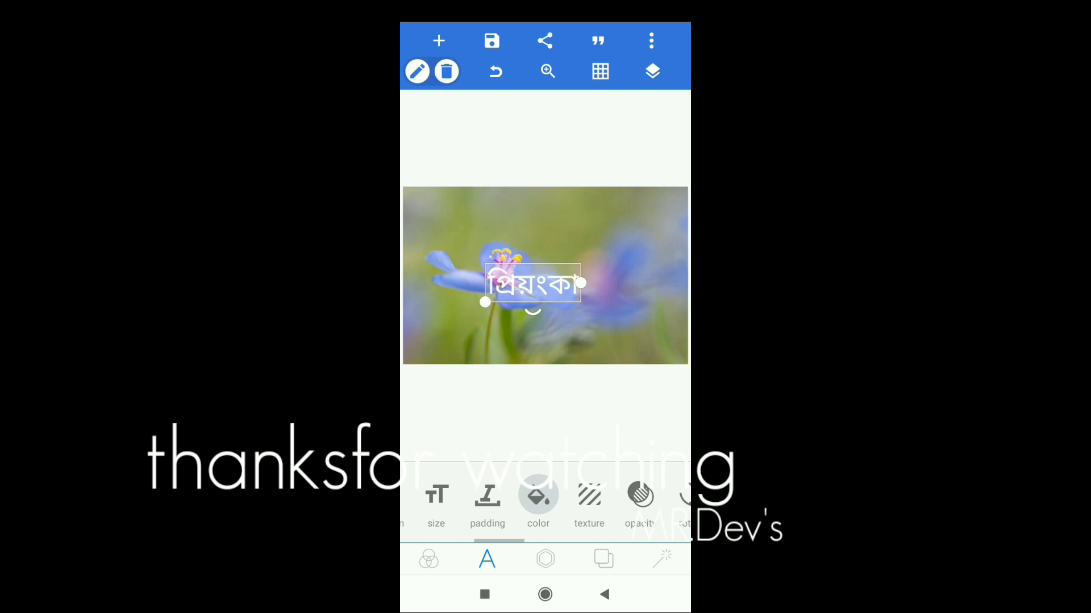
Set the name's font to Fazlay Sejuti Unicode from My Fonts
left_click(537, 494)
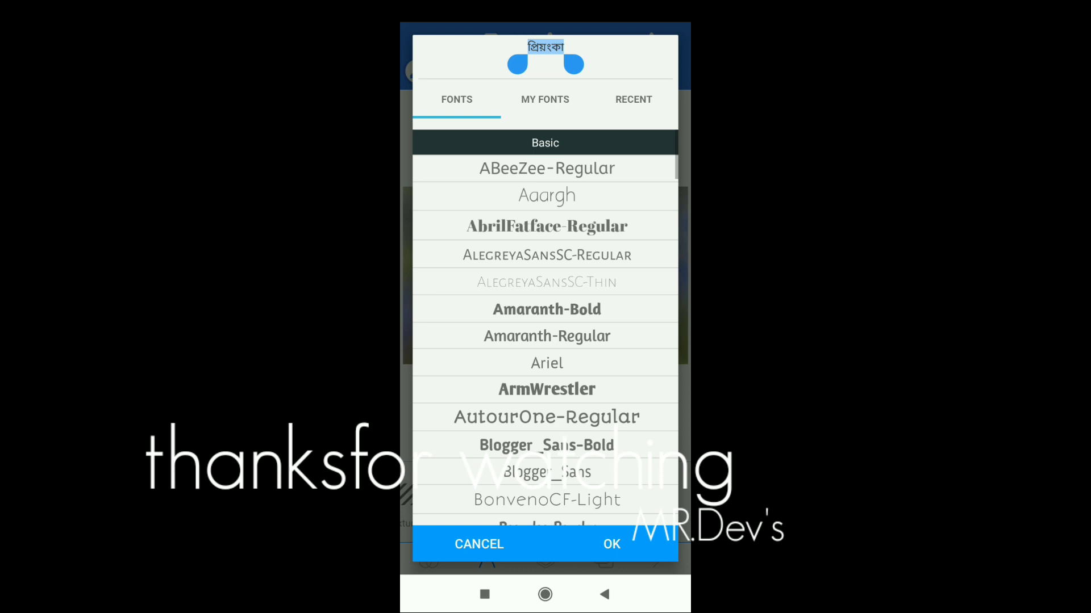
left_click(544, 100)
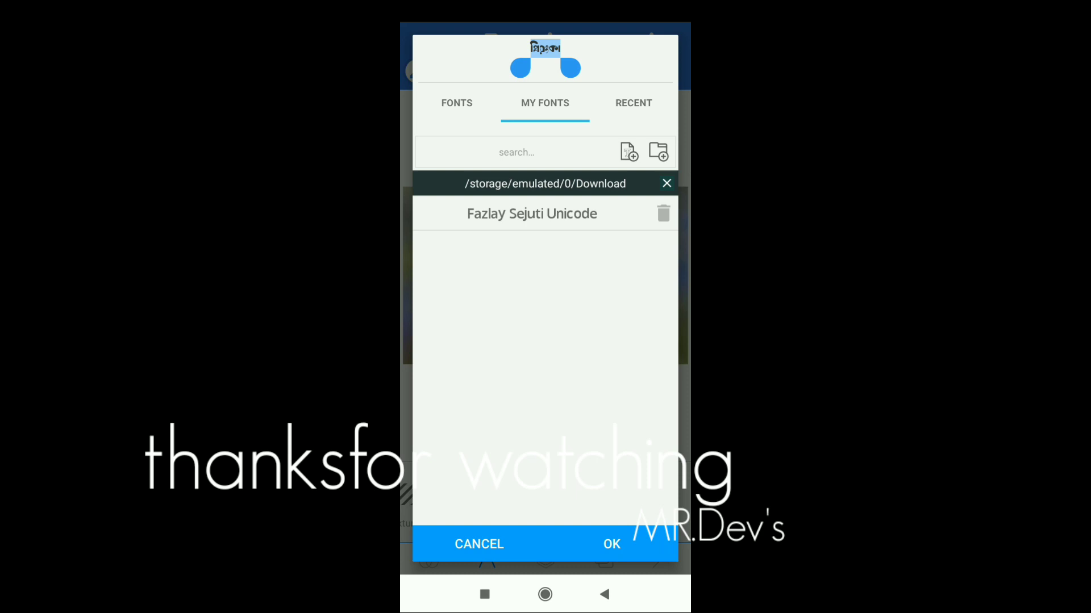
left_click(457, 103)
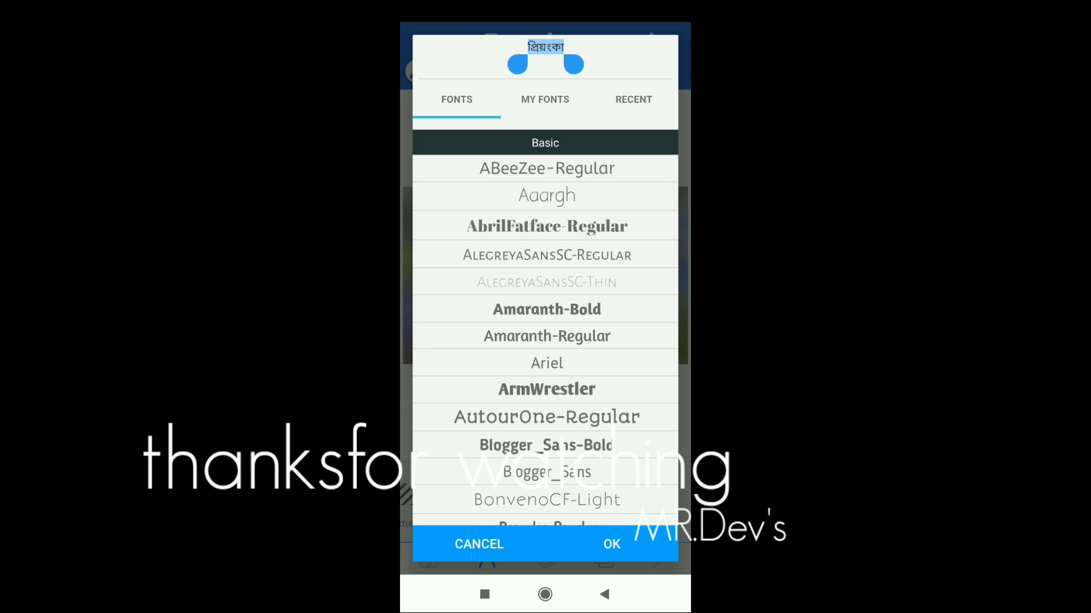
left_click(611, 544)
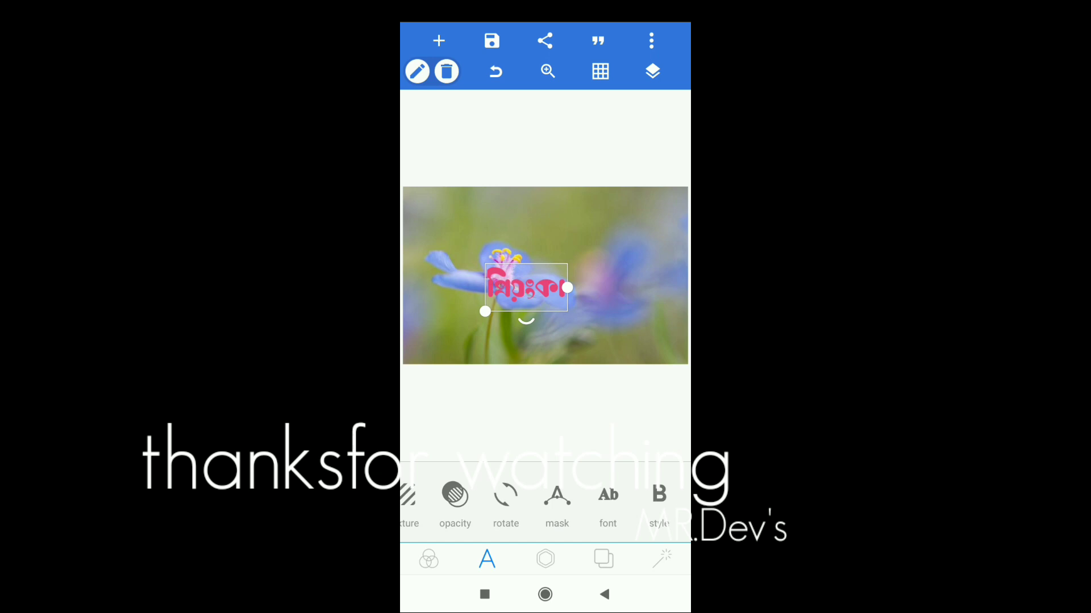
left_click(455, 497)
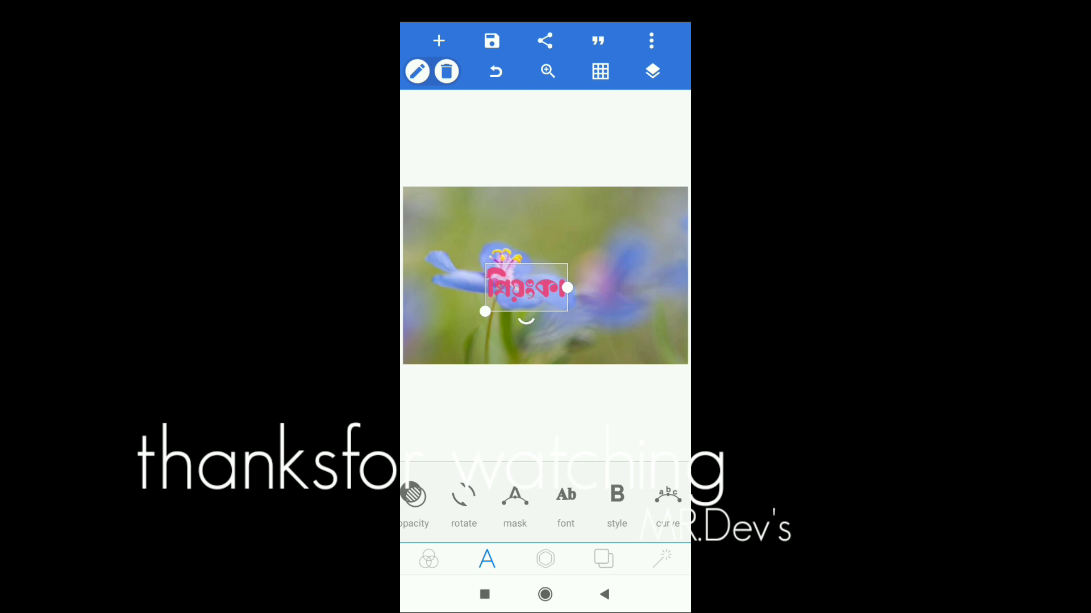
left_click(545, 559)
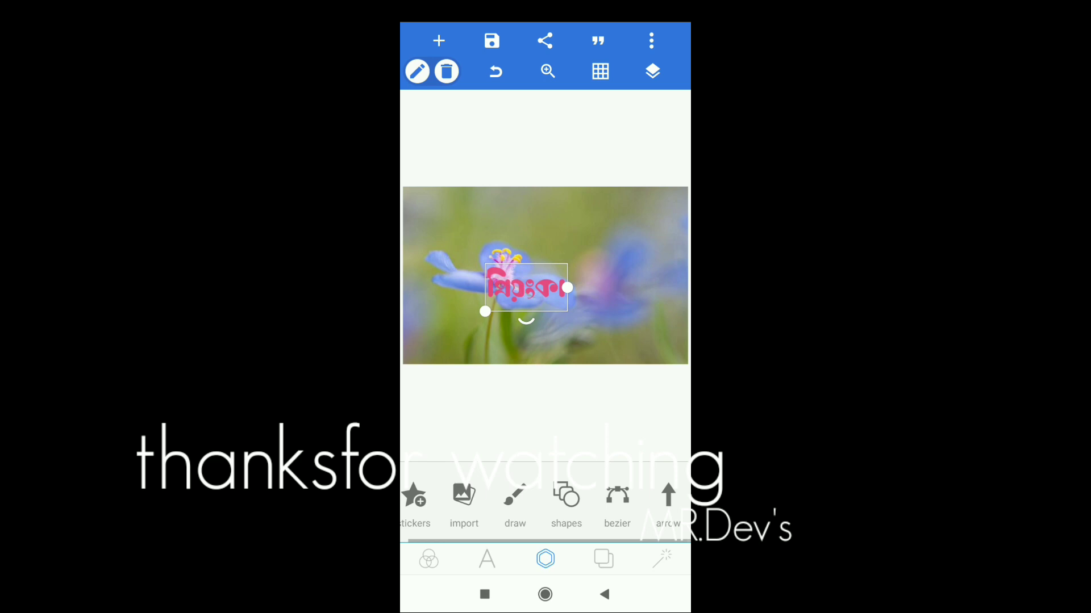
Apply a pink 3D extrusion with adjusted perspective and a shadow with blur radius 3
left_click(486, 558)
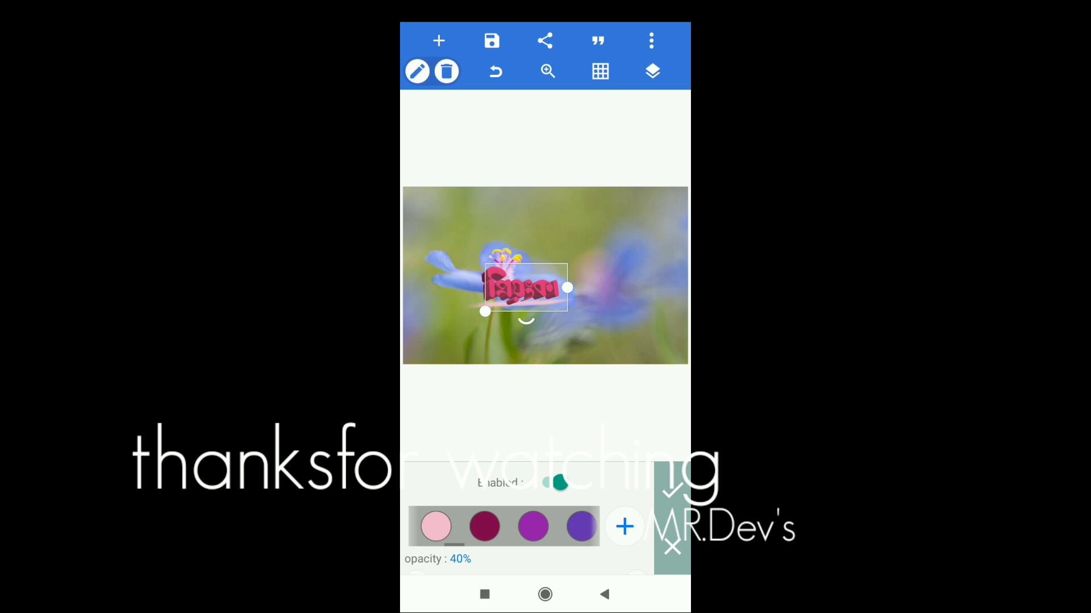
left_click(558, 483)
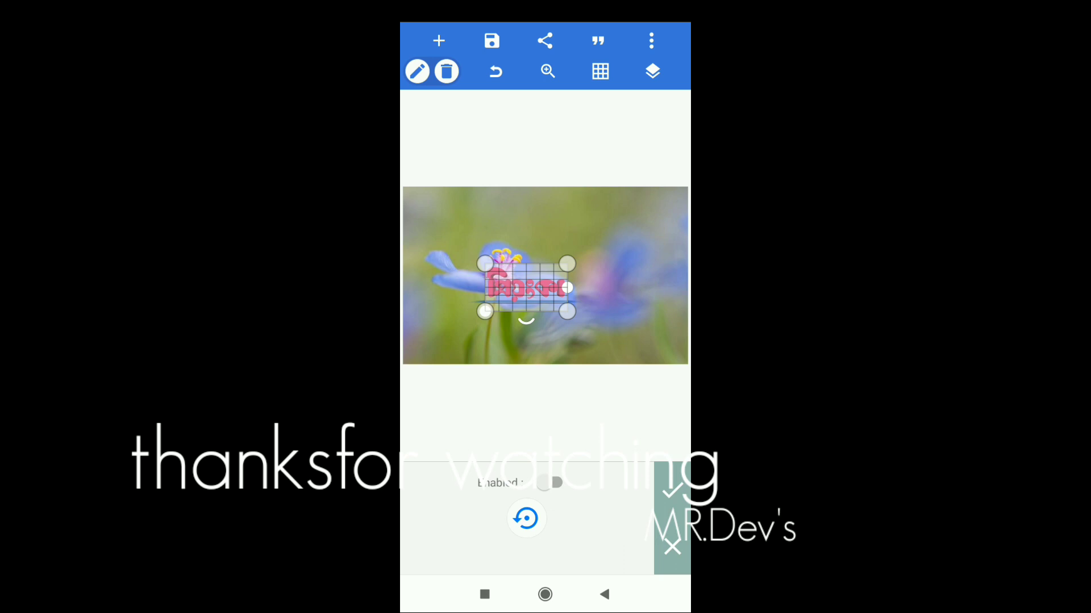
left_click(553, 484)
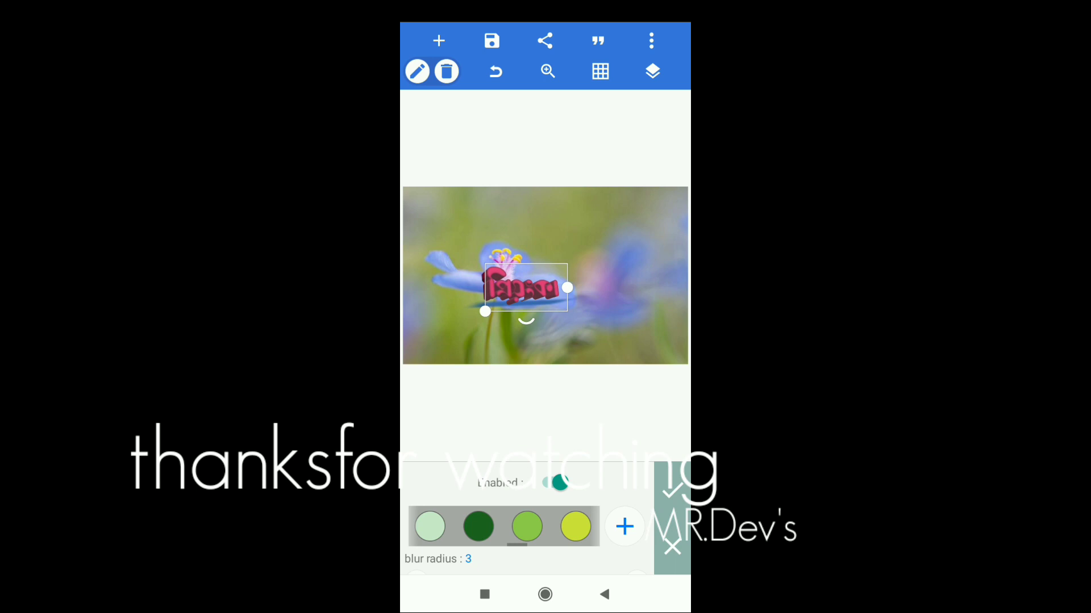
left_click(554, 484)
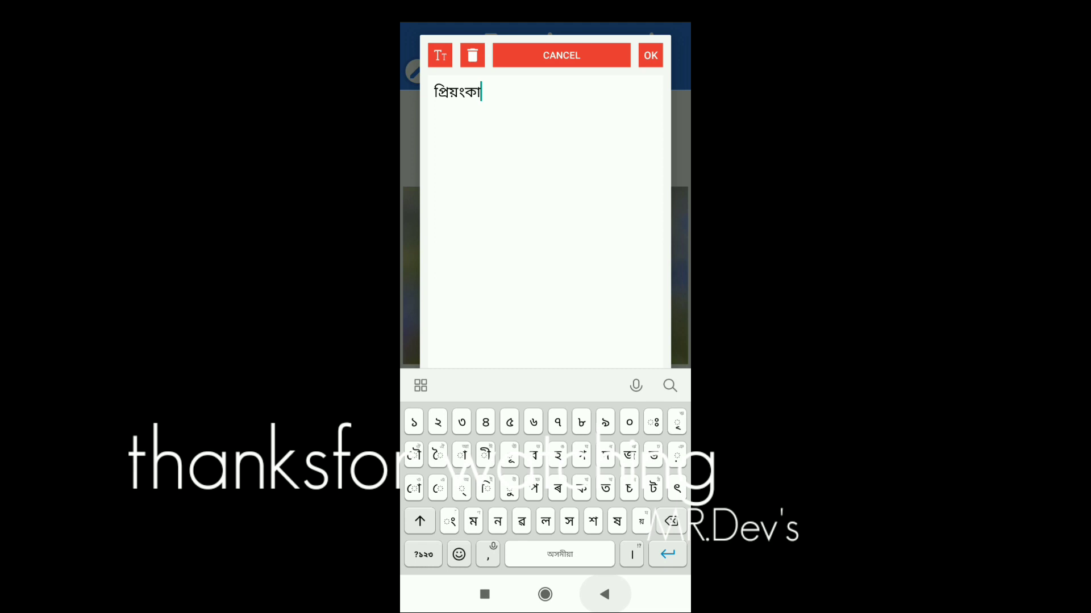
Dismiss the text edit dialog, keeping the shadowed pink name unchanged
left_click(649, 54)
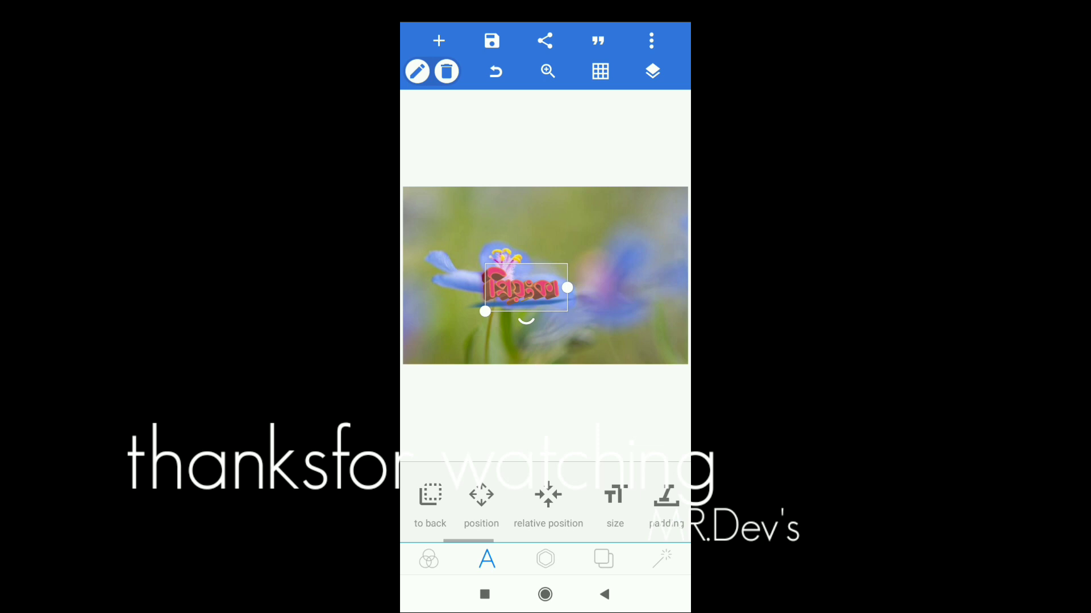
scroll("right", 3)
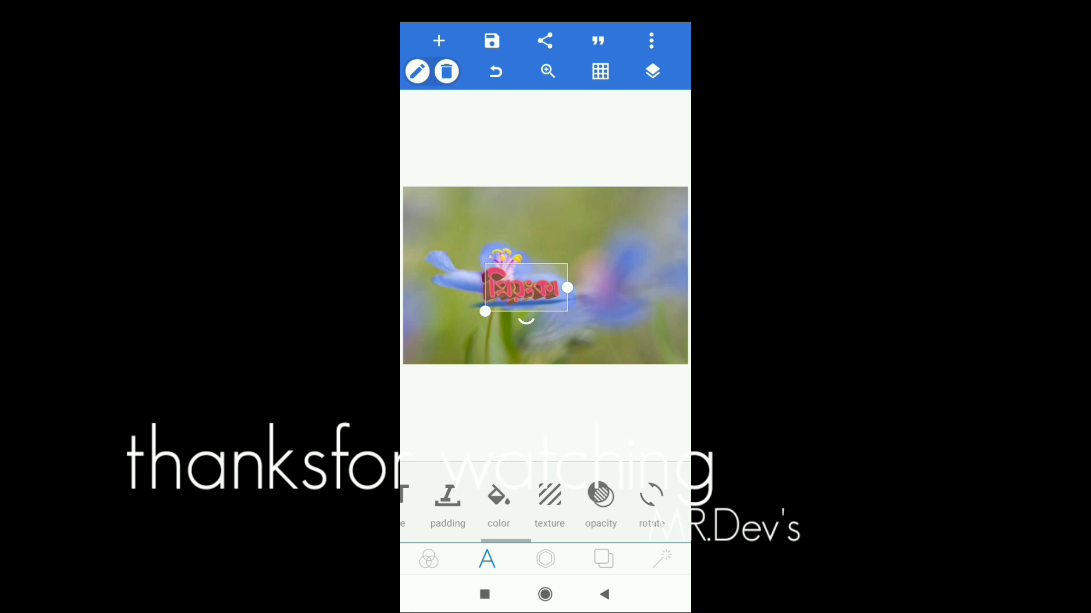